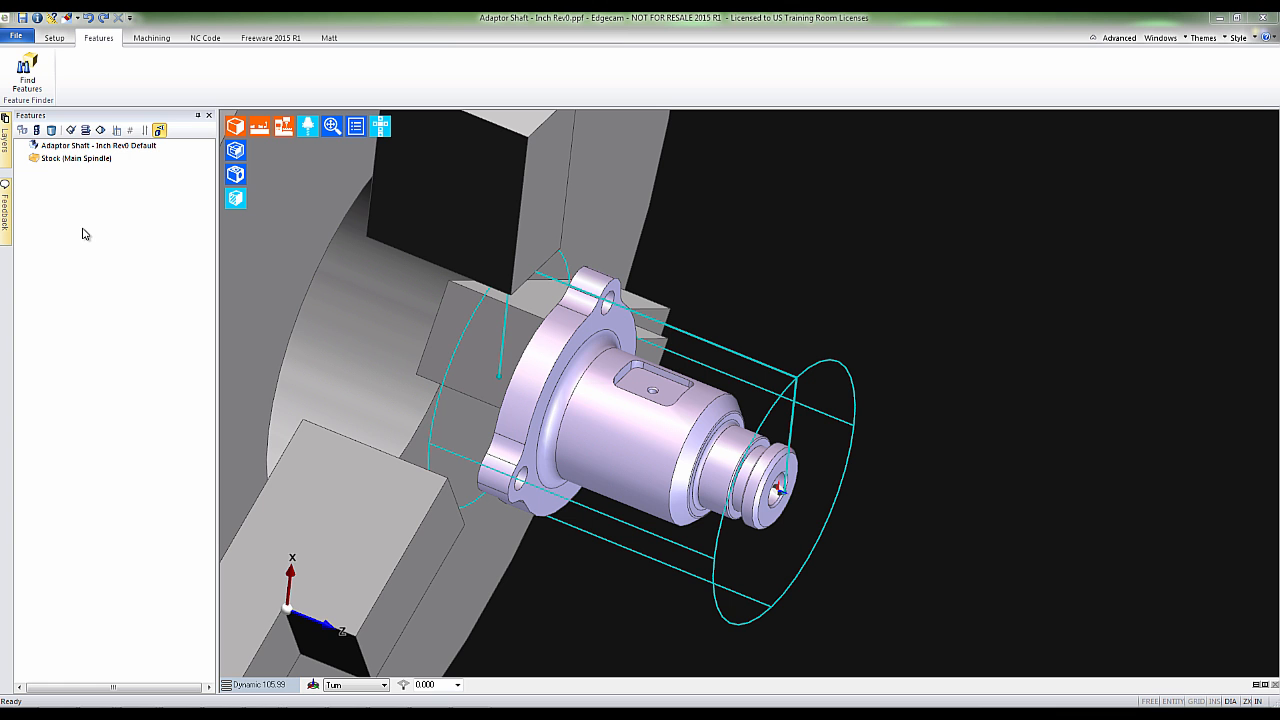
pyautogui.moveTo(28, 70)
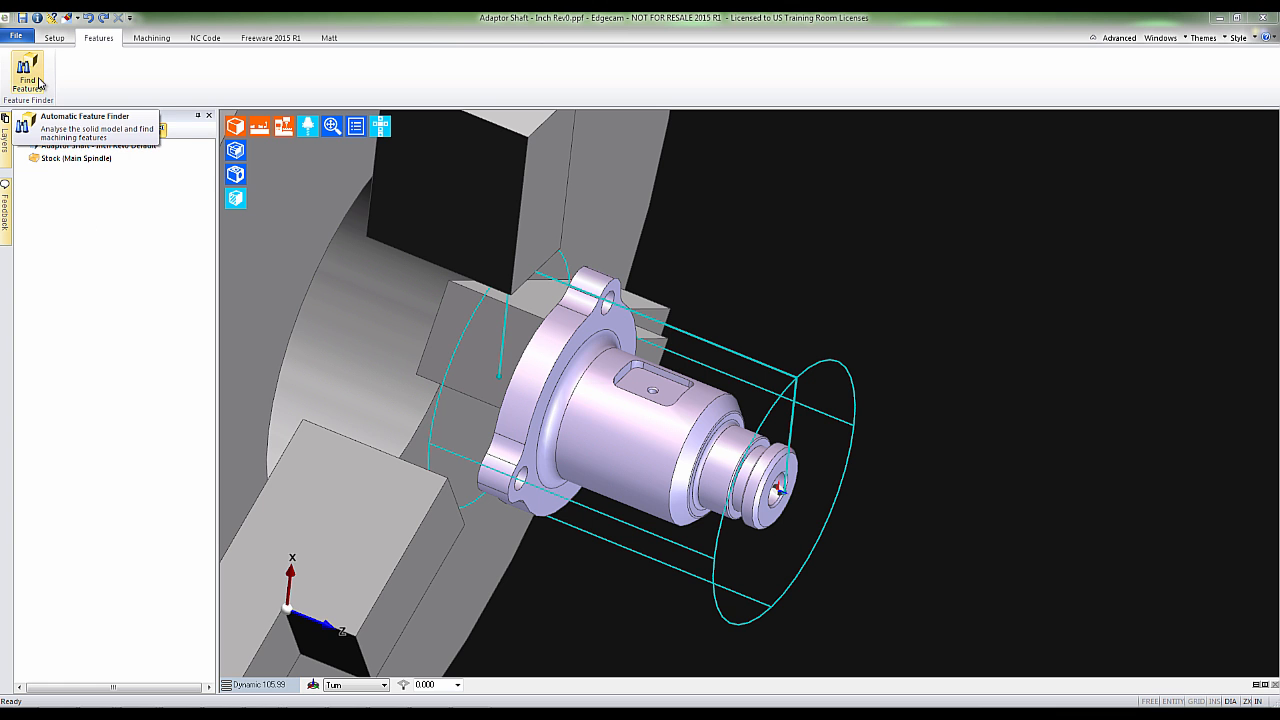
# Step: Find turning features with the default Turn options, adding front face, front turn, back face and groove
pyautogui.click(28, 76)
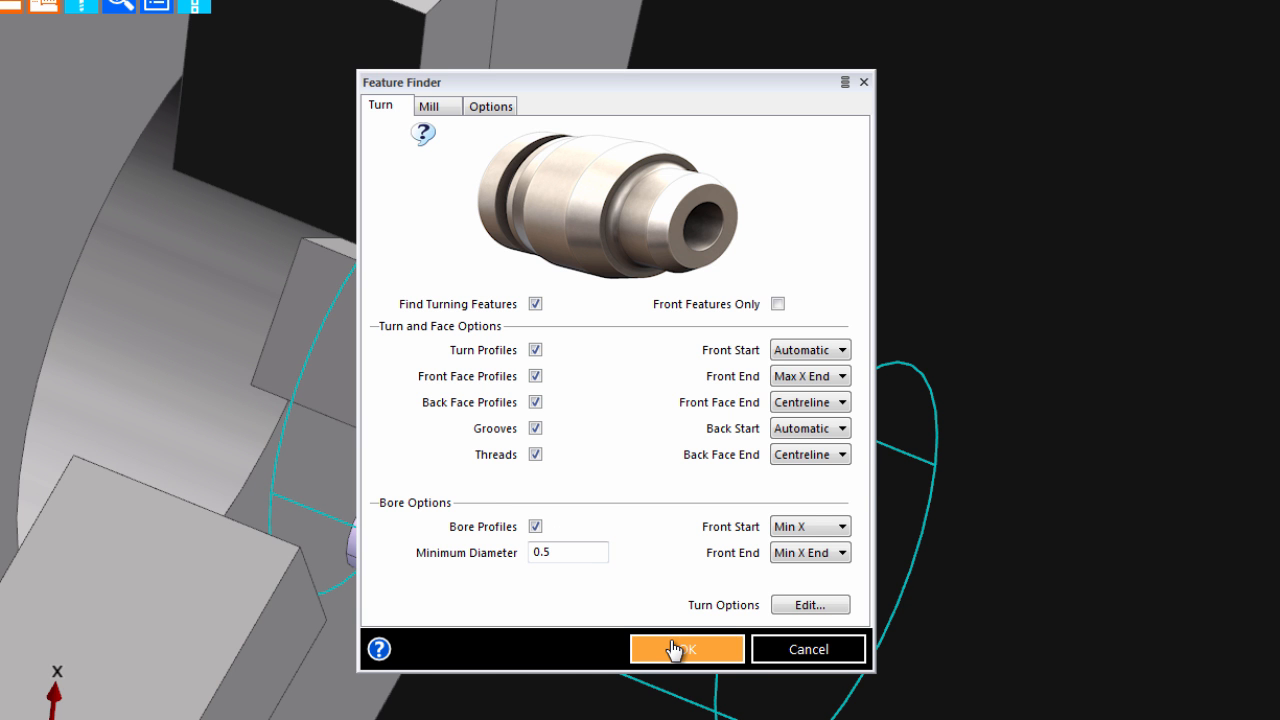
pyautogui.click(686, 648)
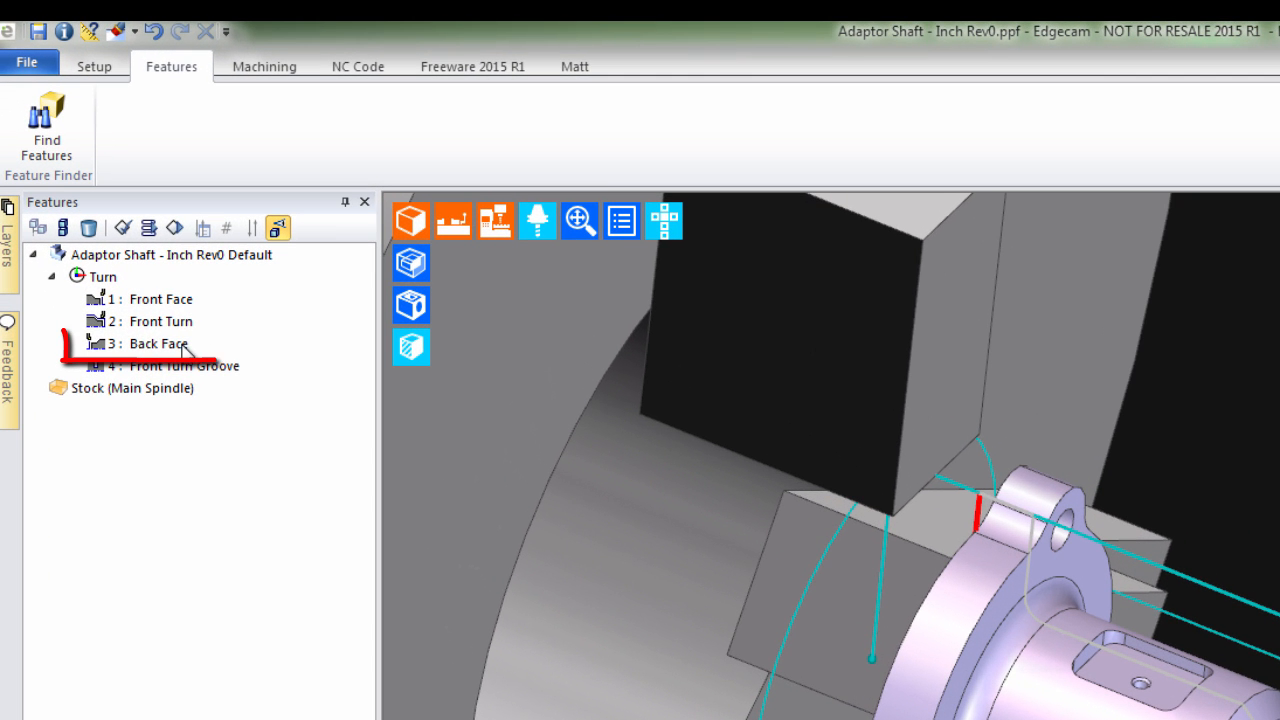
# Step: Select the Back Face feature so the found turn features can be removed
pyautogui.click(160, 344)
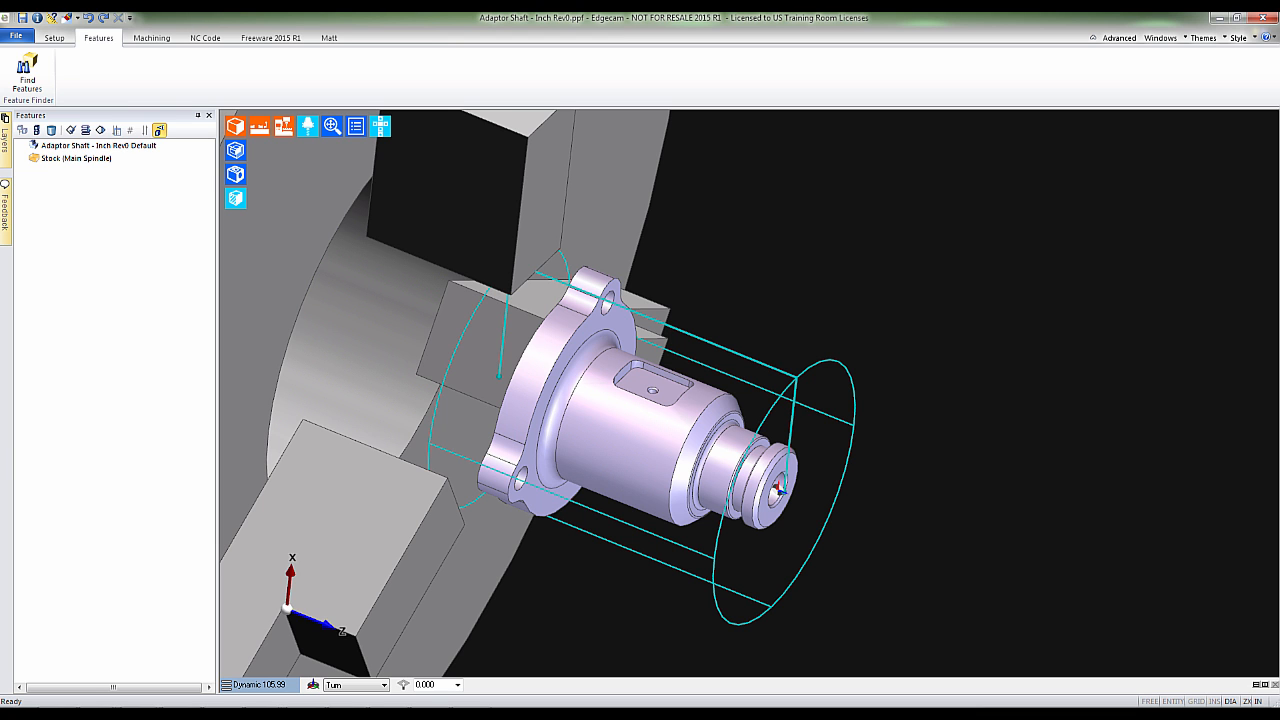
pyautogui.moveTo(28, 72)
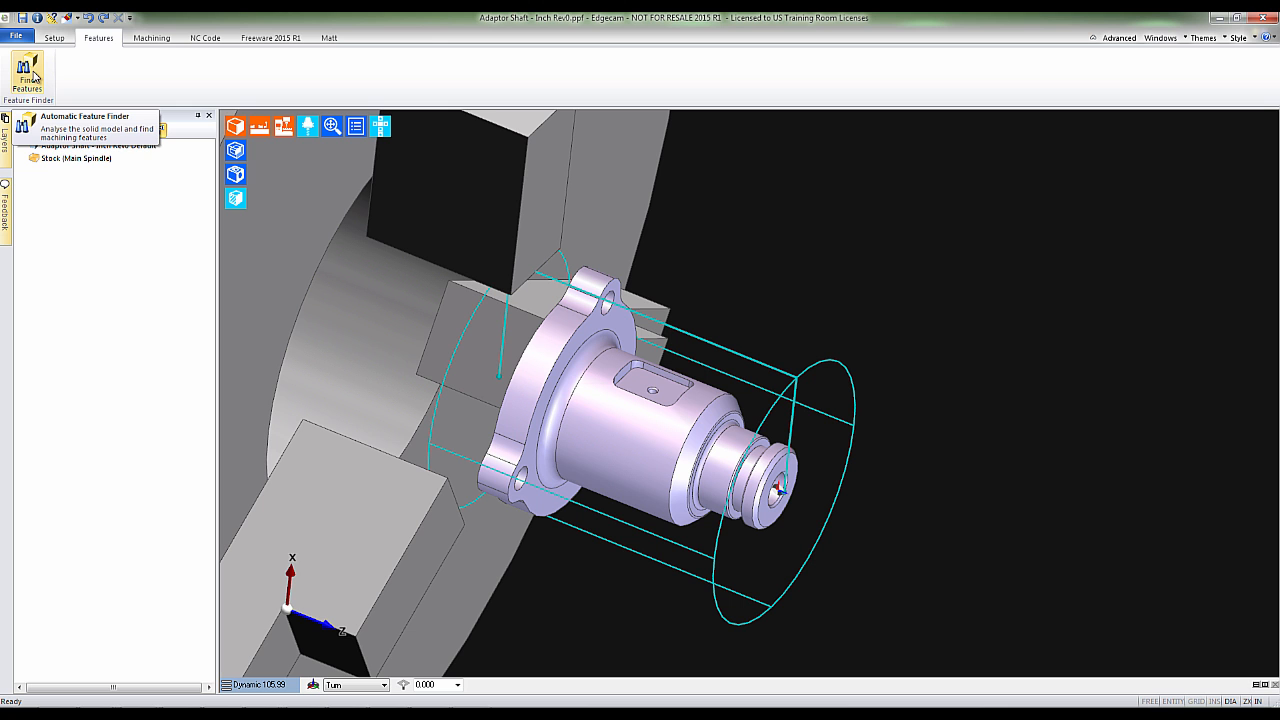
# Step: Re-run the feature finder with Front Features Only, giving Front Face, Front Turn and Front Turn Groove
pyautogui.click(28, 70)
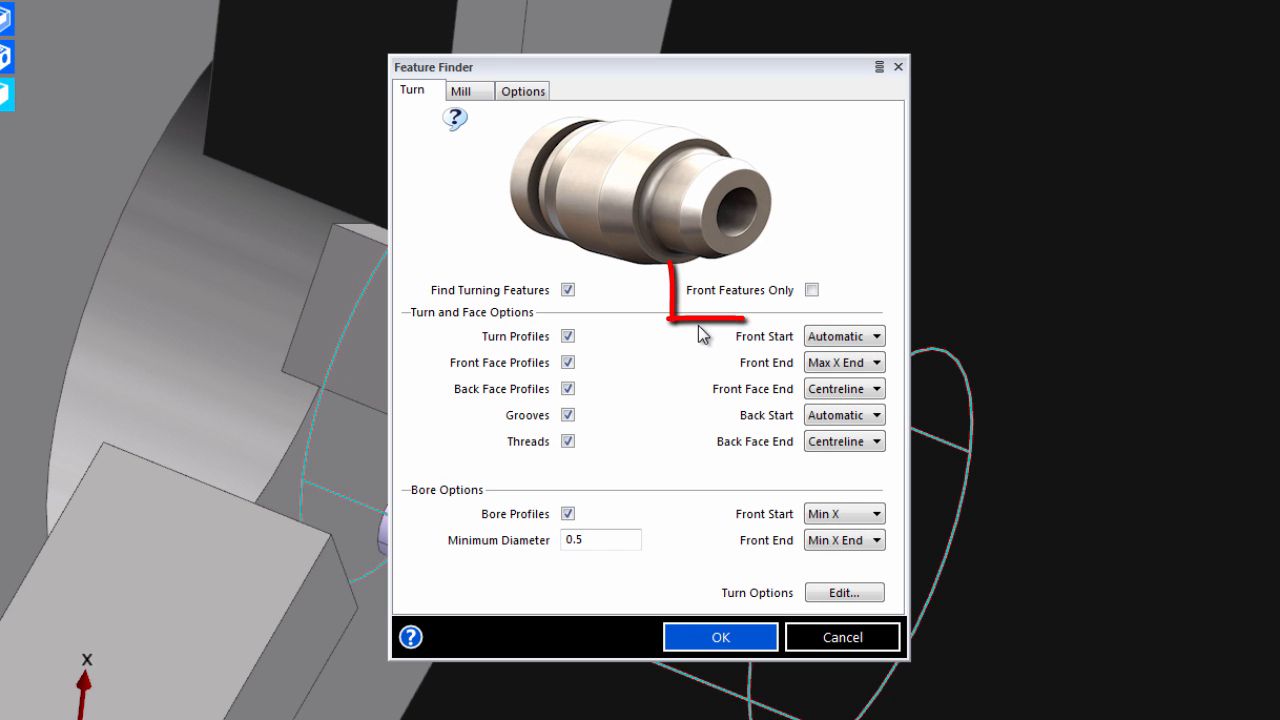
pyautogui.click(812, 288)
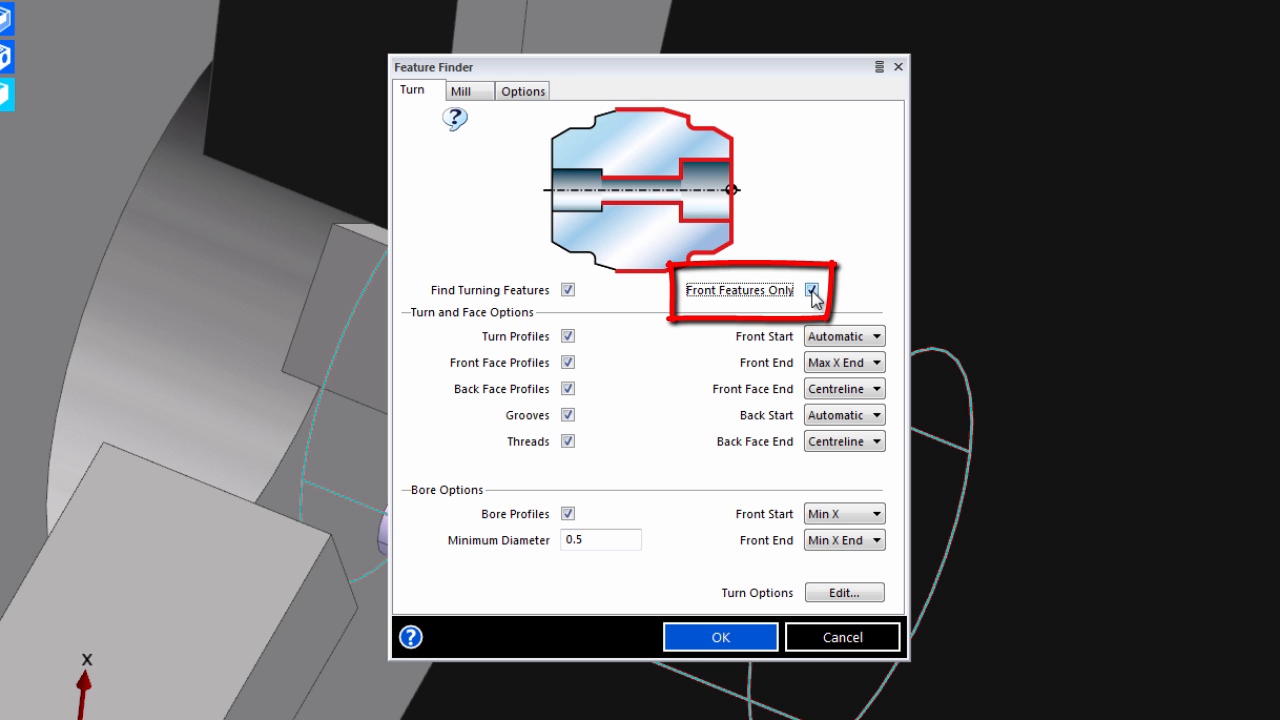
pyautogui.moveTo(658, 504)
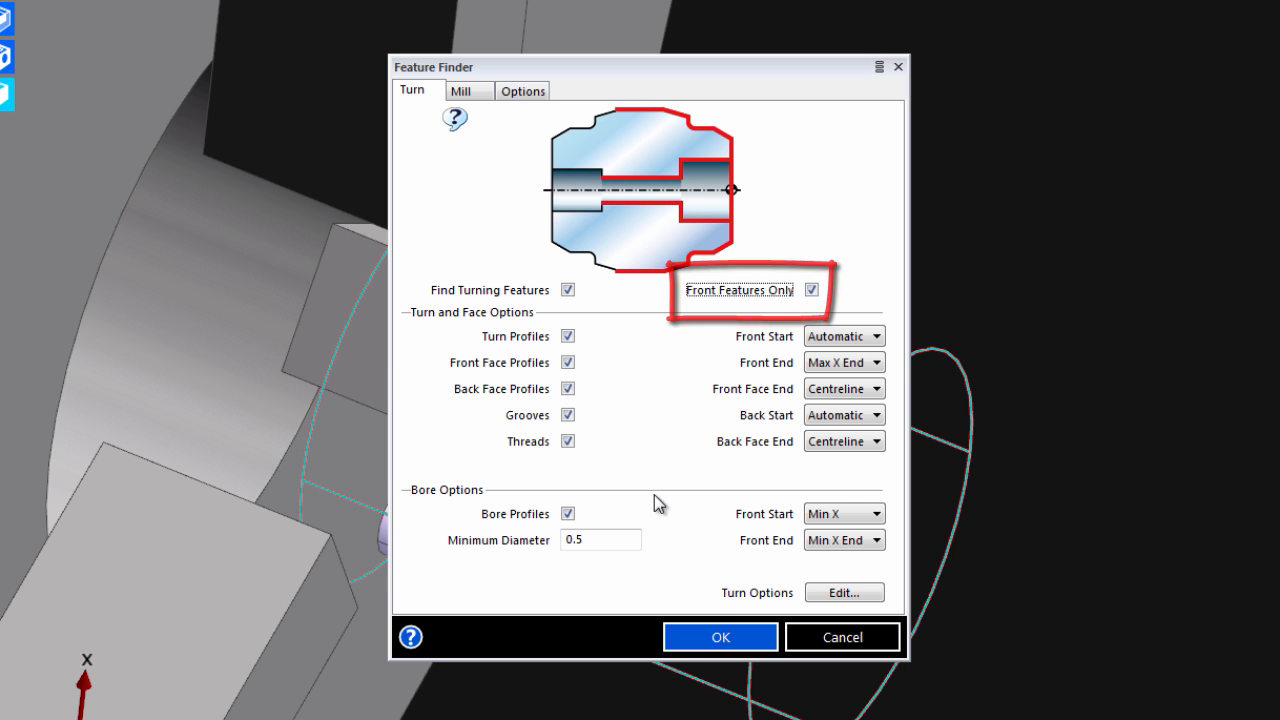
pyautogui.click(720, 636)
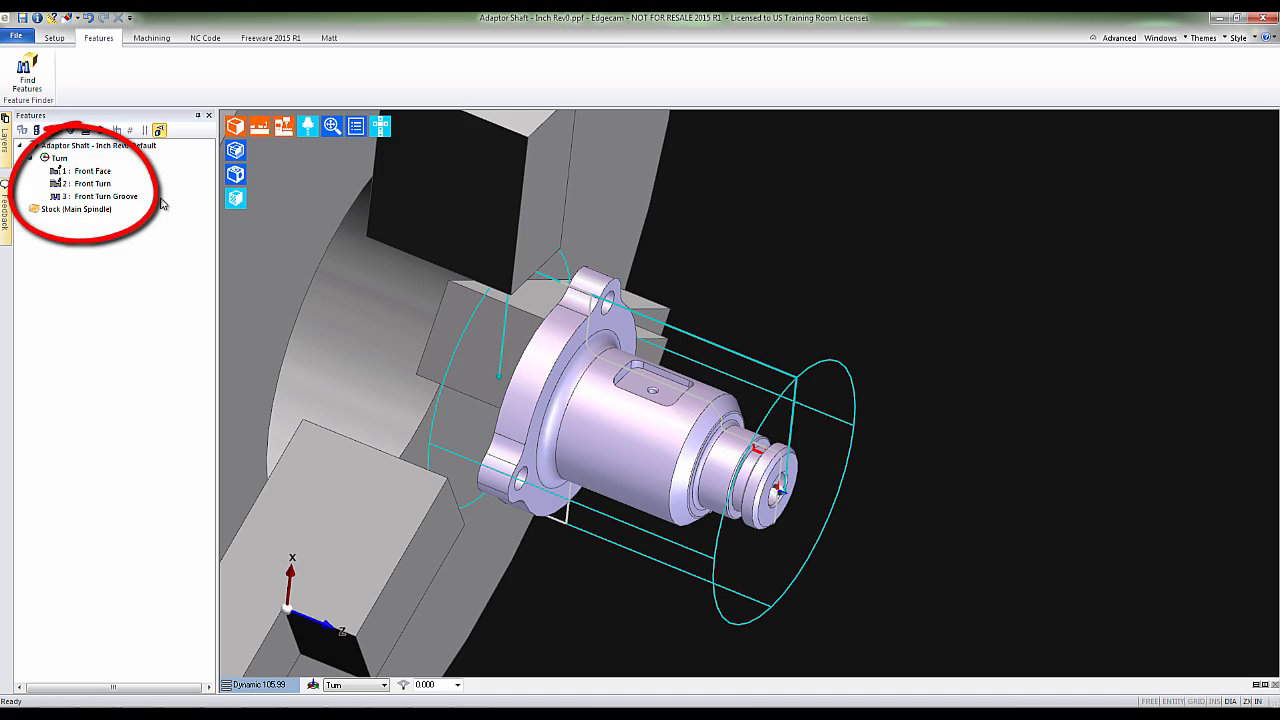